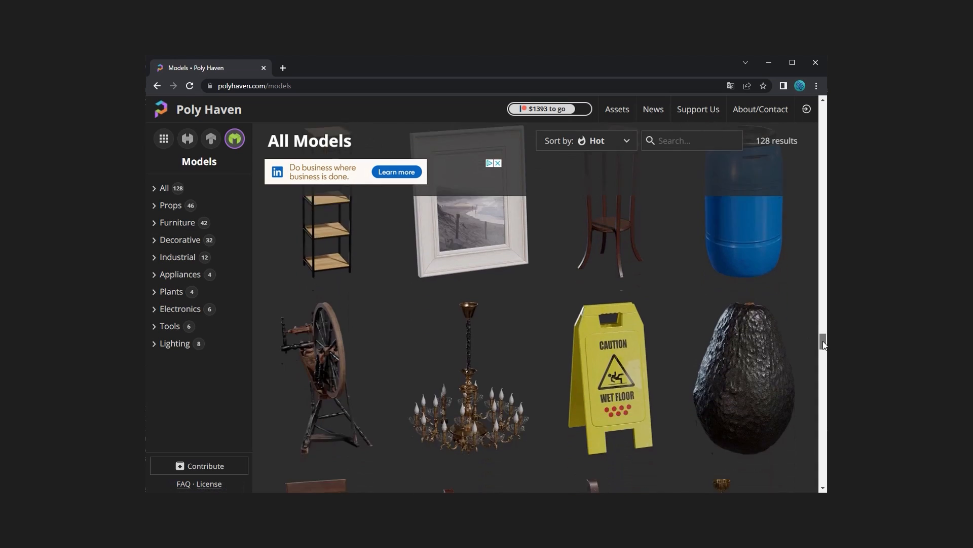
Open the Food Kiwi 01 model page on Poly Haven and select glTF as download format.
scroll(down, 3)
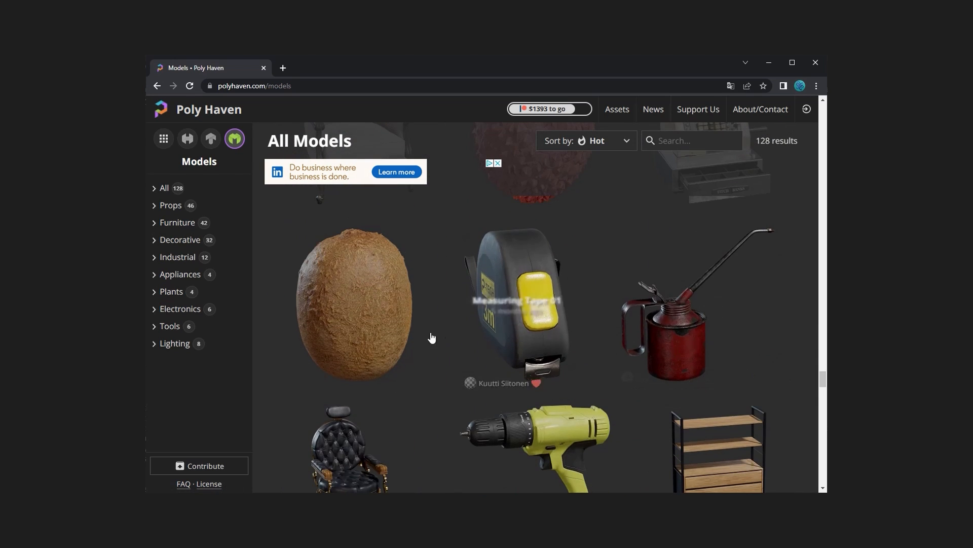
click(351, 304)
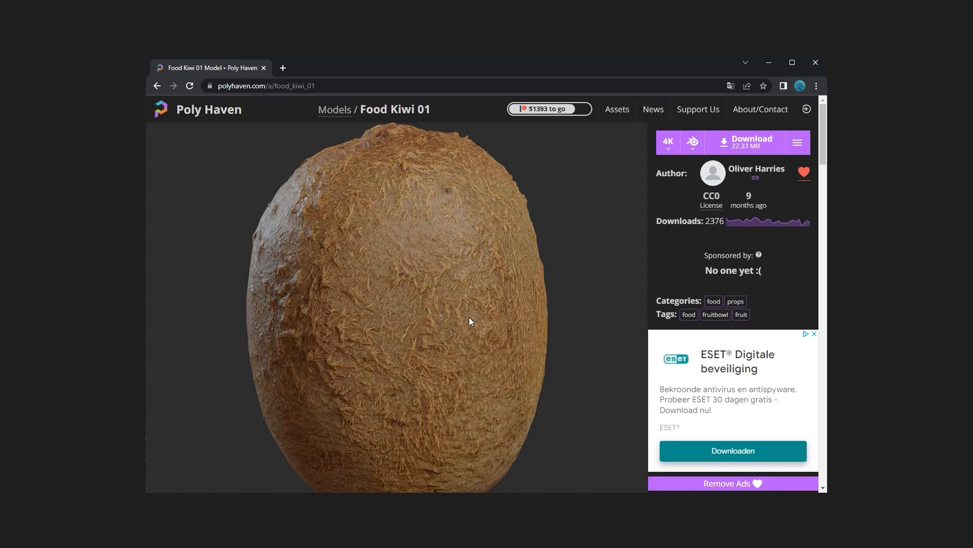
click(692, 142)
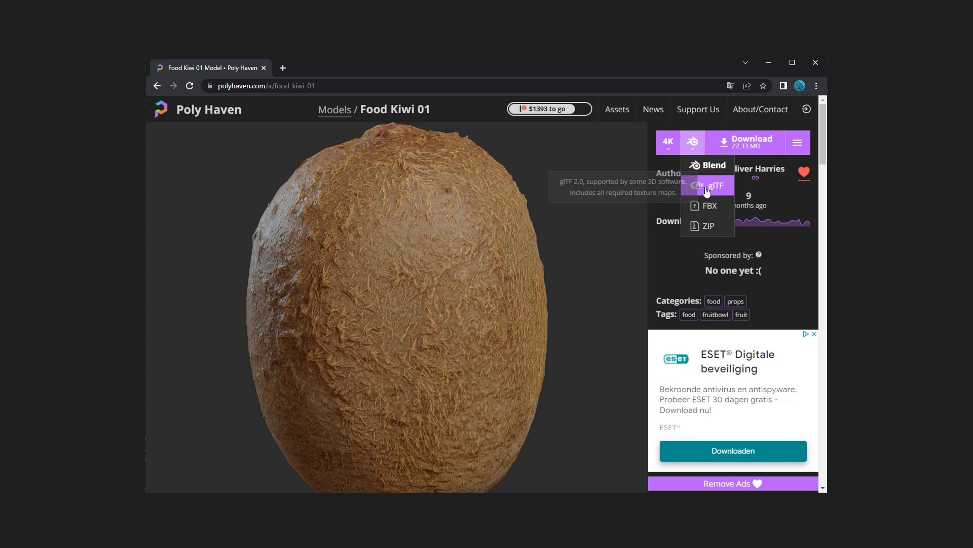
click(714, 185)
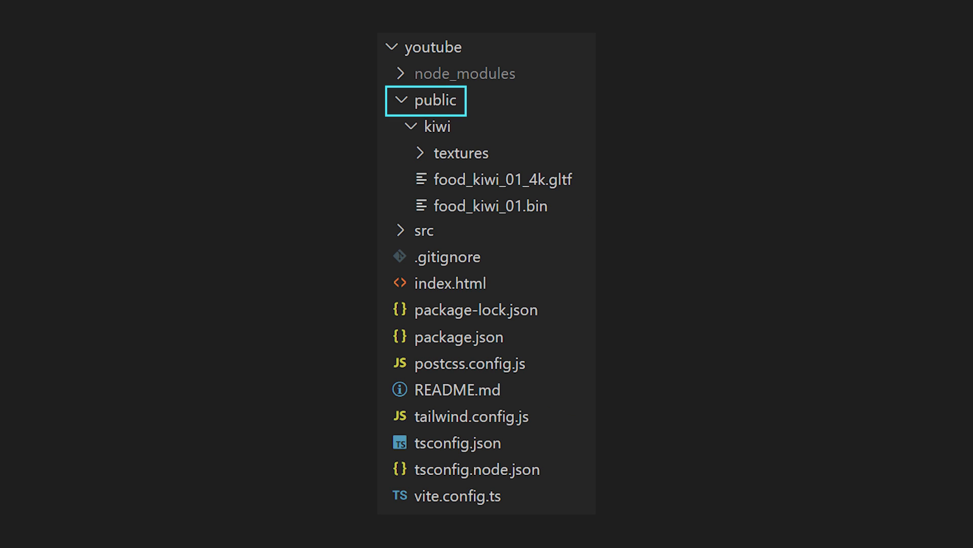
Expand public/kiwi to reveal the textures, food_kiwi_01_4k.gltf and food_kiwi_01.bin.
click(438, 125)
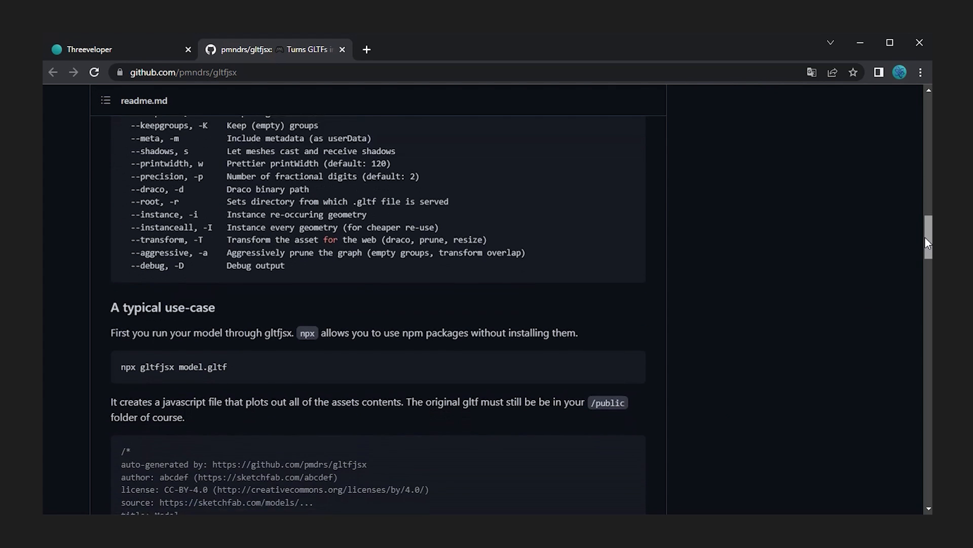
Scroll the gltfjsx README down to 'A typical use-case' and its generated code sample.
scroll(down, 3)
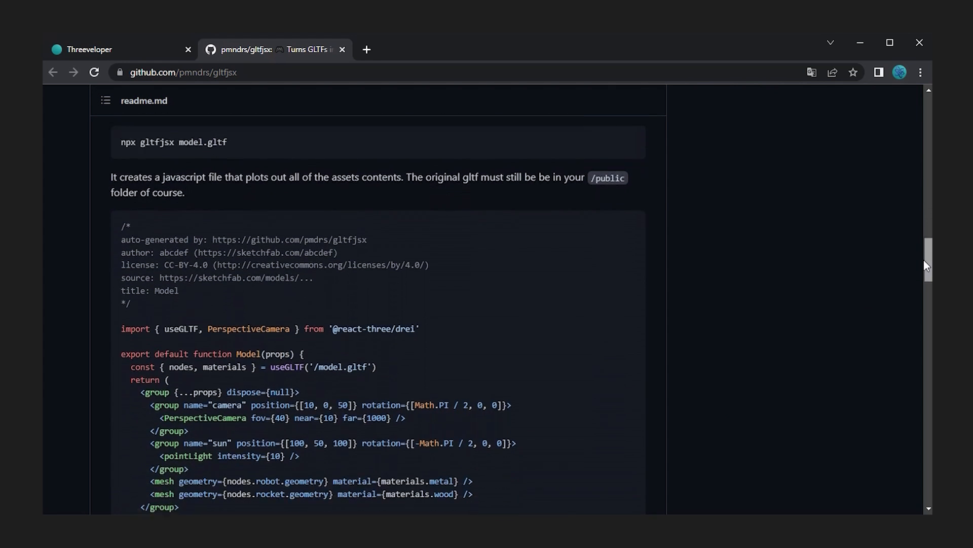
scroll(down, 3)
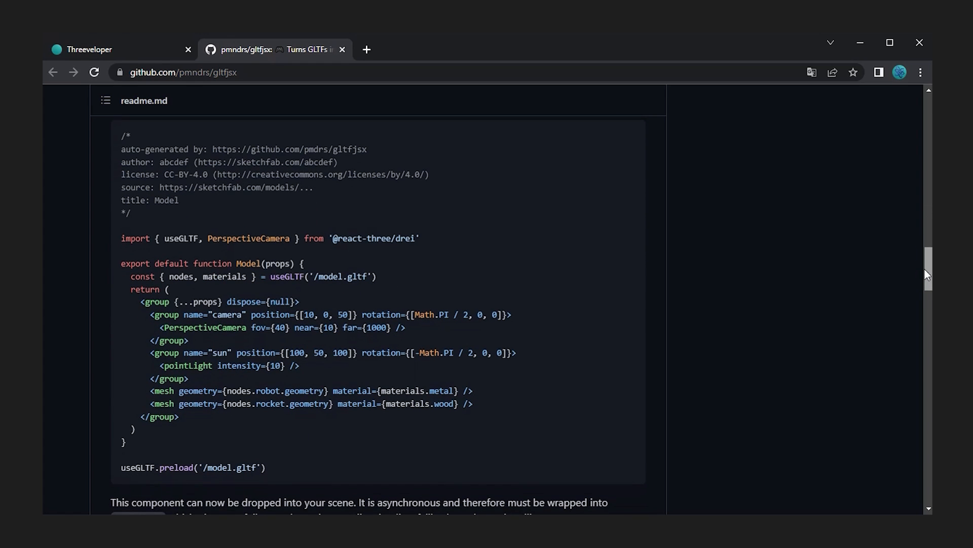
mouse_move(777, 287)
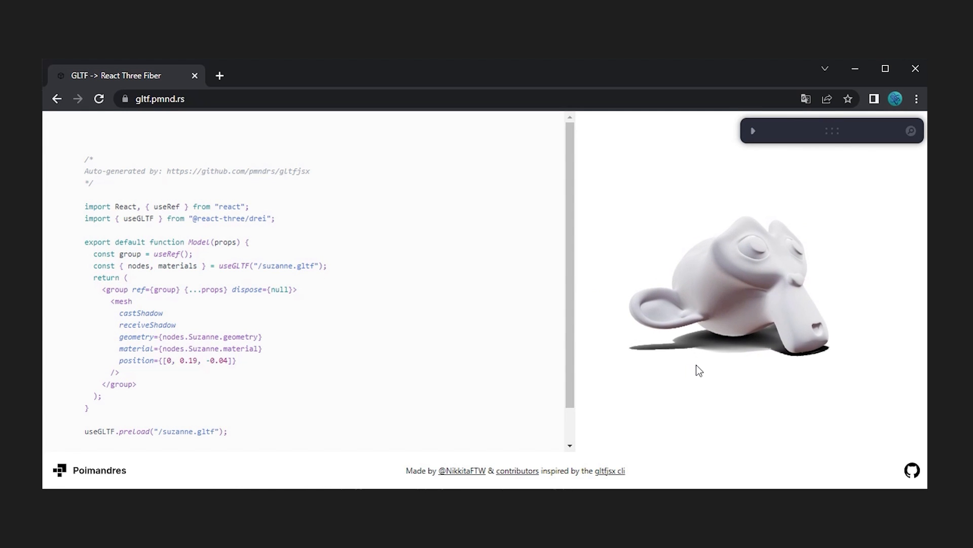
Rotate the Suzanne preview on gltf.pmnd.rs beside the generated JSX code.
drag(699, 371, 848, 374)
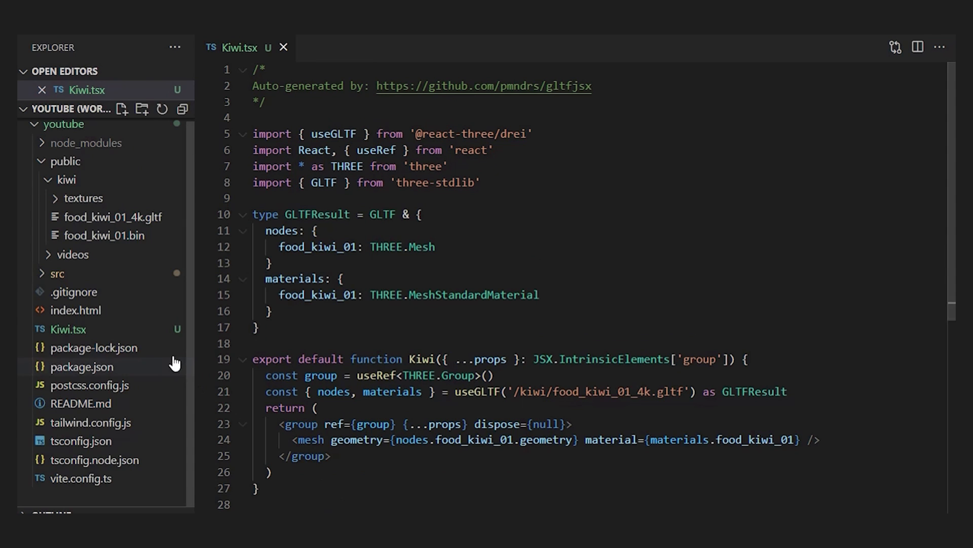
Move Kiwi.tsx into src, then add the Kiwi component to the scene in App.tsx.
click(56, 274)
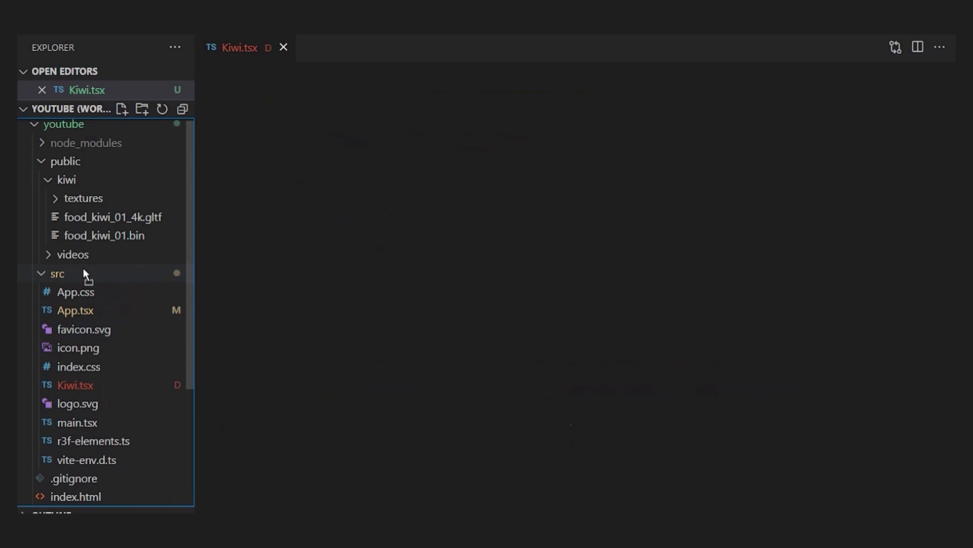
click(75, 384)
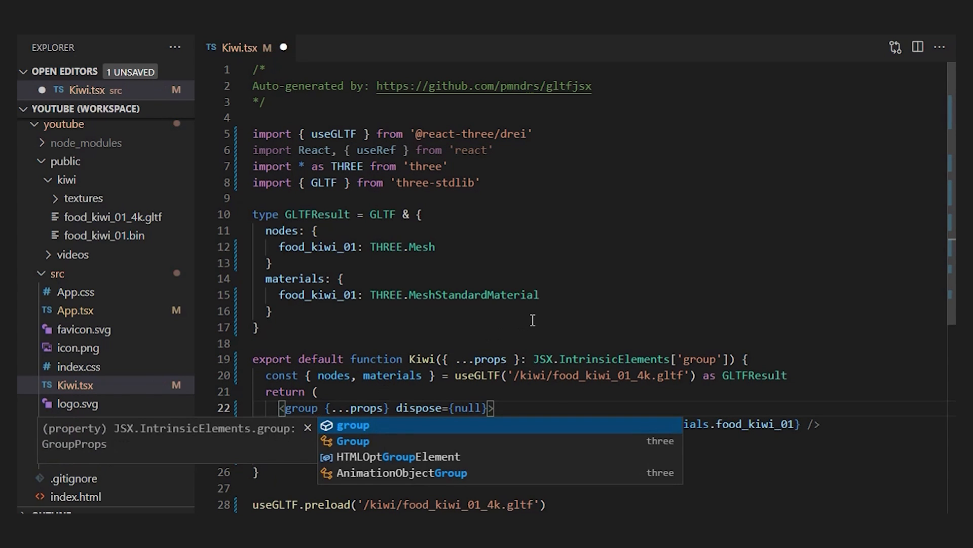
click(338, 48)
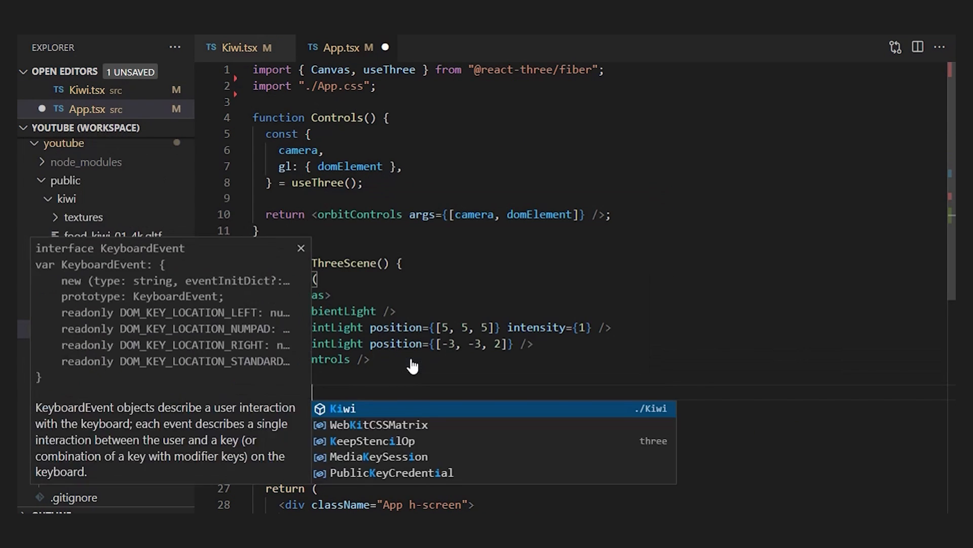
click(343, 407)
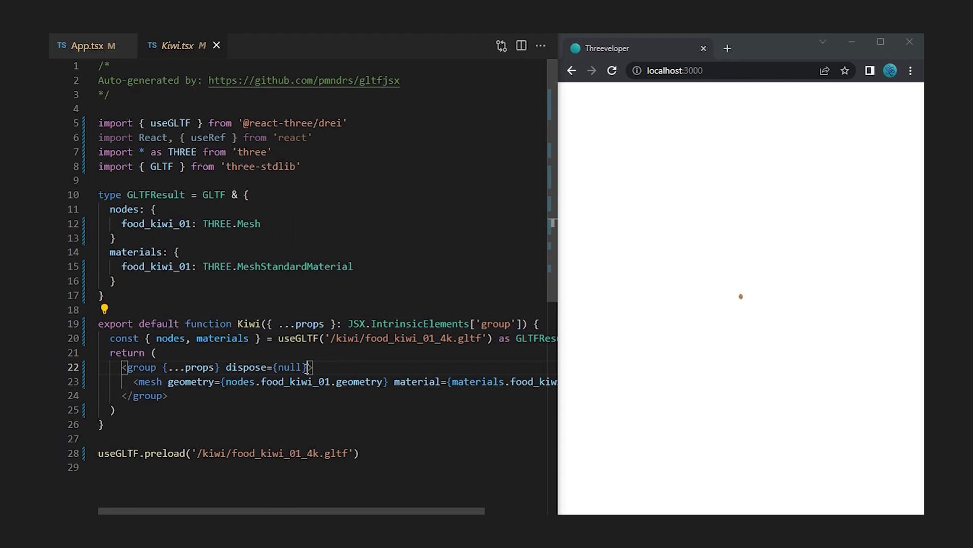
Add scale={30} to the Kiwi component's group to enlarge the kiwi.
text(scale={30})
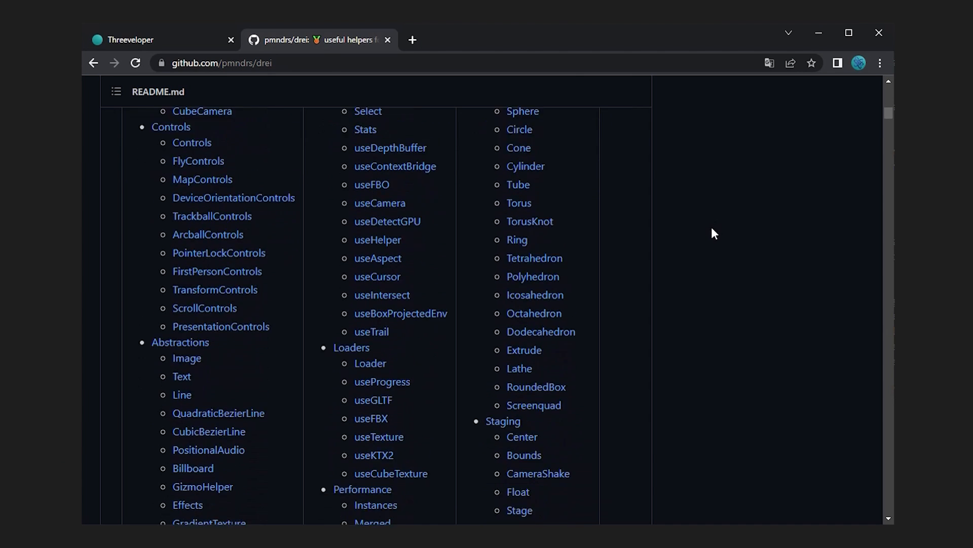
Scroll the drei README to the Staging section showing Float and ContactShadows.
scroll(down, 3)
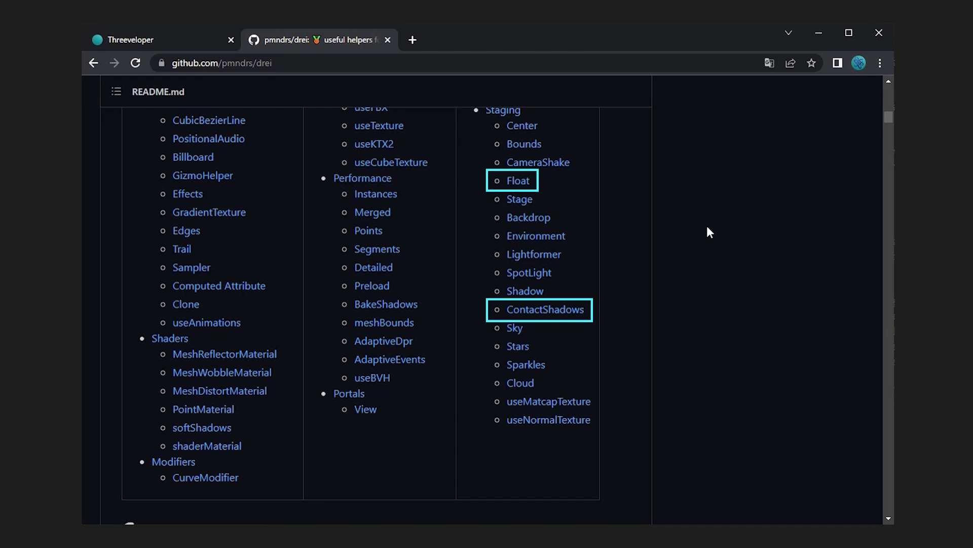
click(518, 180)
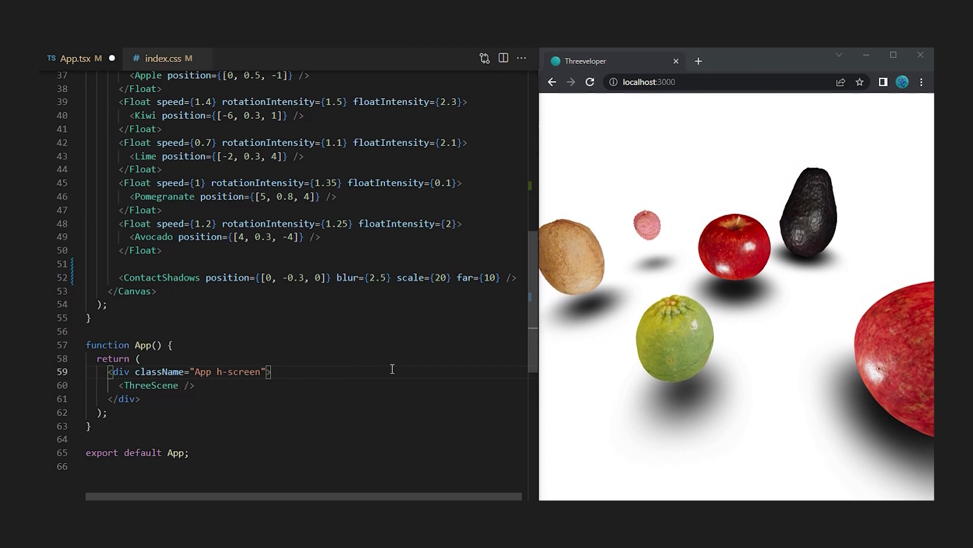
Add the bg-[#1e1e1e] class to the App div's className for a dark background.
text(bg-[#1e1e1e])
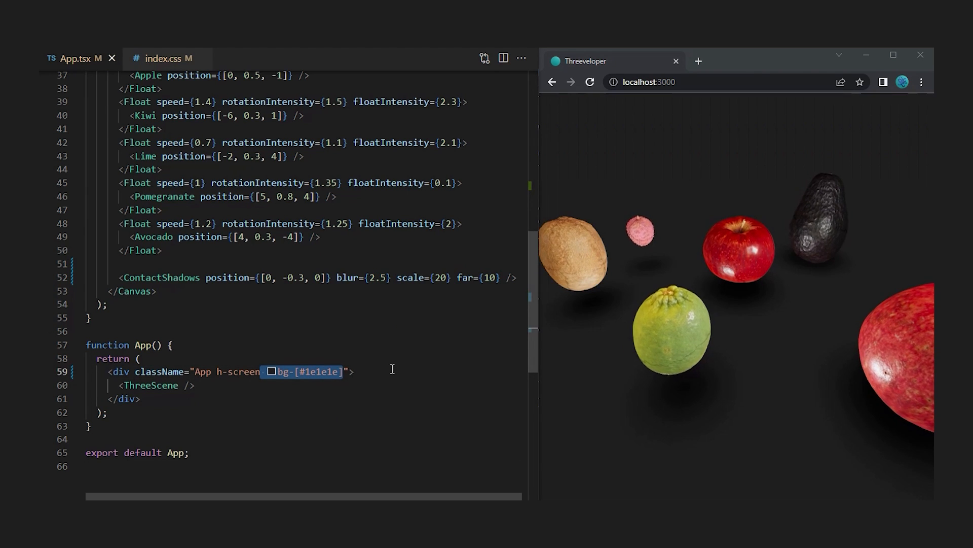